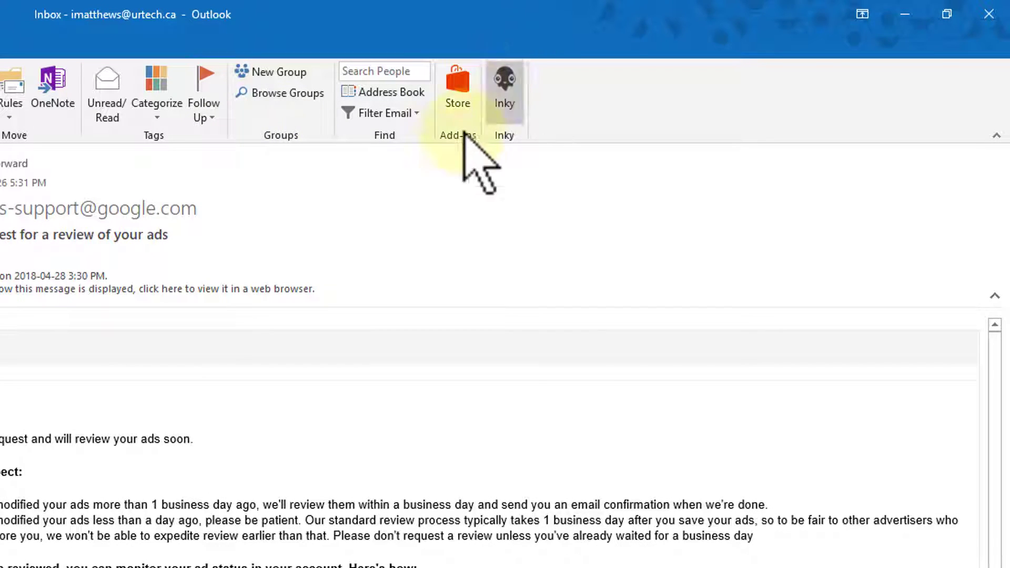
{"action": "mouse_move", "coordinate": [541, 122]}
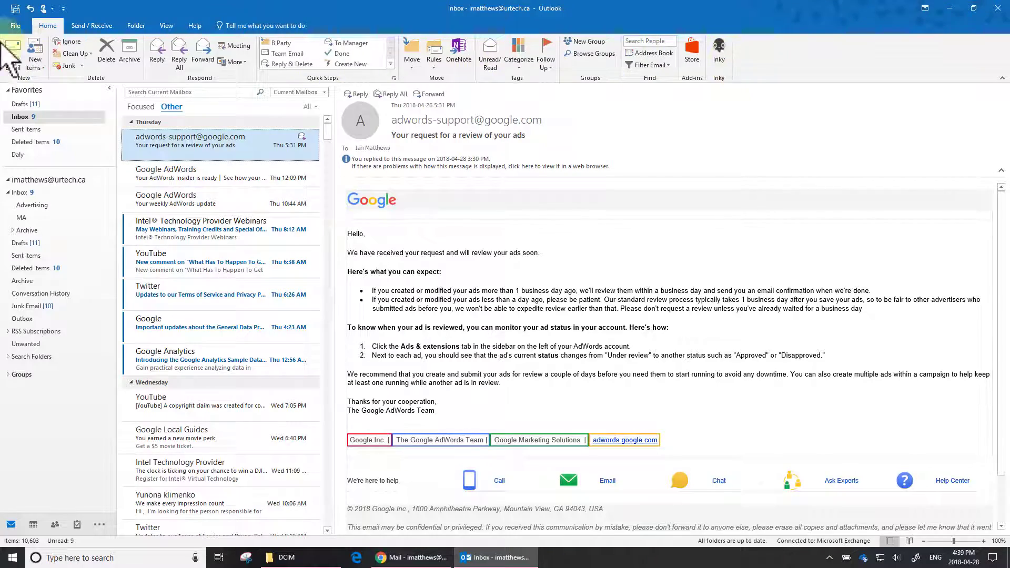
Step: Review the COM add-ins list in desktop Outlook's options and close it without changes
{"action": "left_click", "coordinate": [14, 26]}
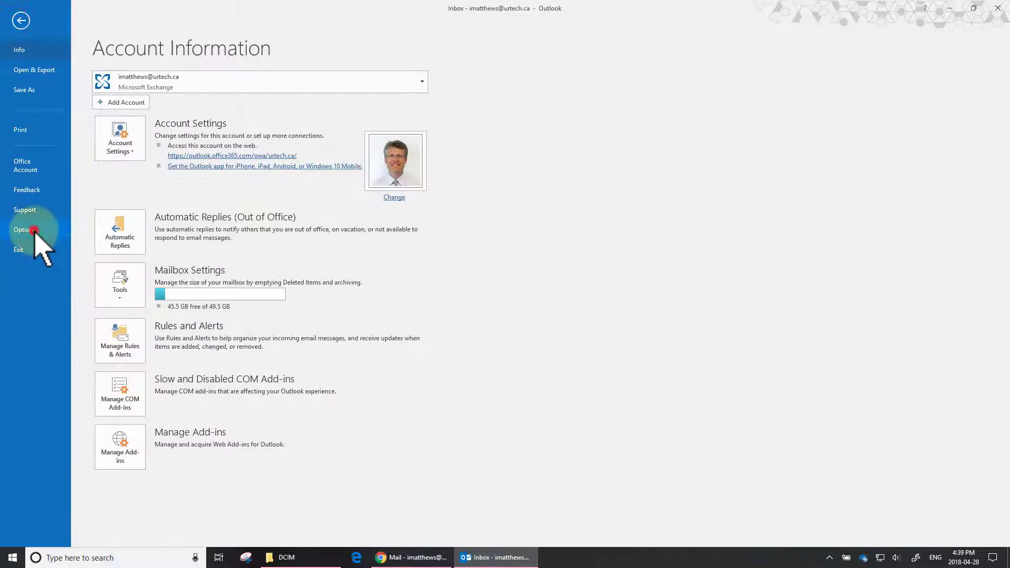
{"action": "left_click", "coordinate": [23, 230]}
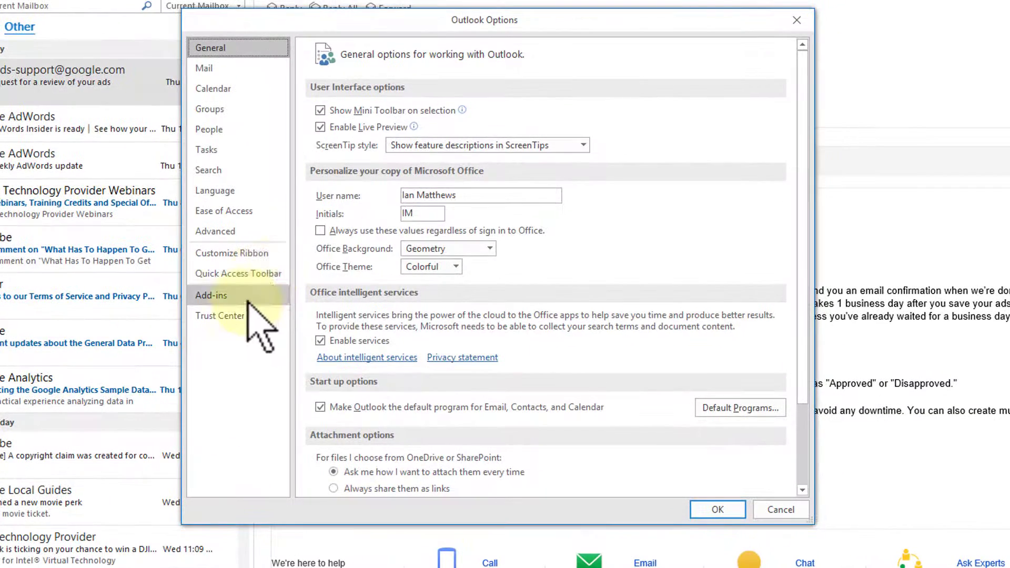
{"action": "left_click", "coordinate": [212, 295]}
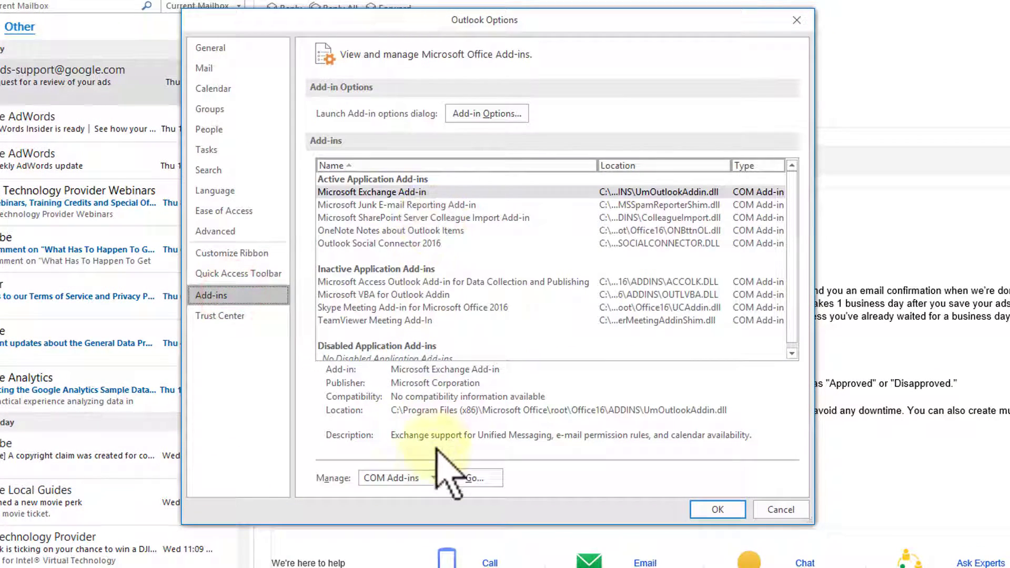
{"action": "left_click", "coordinate": [433, 477]}
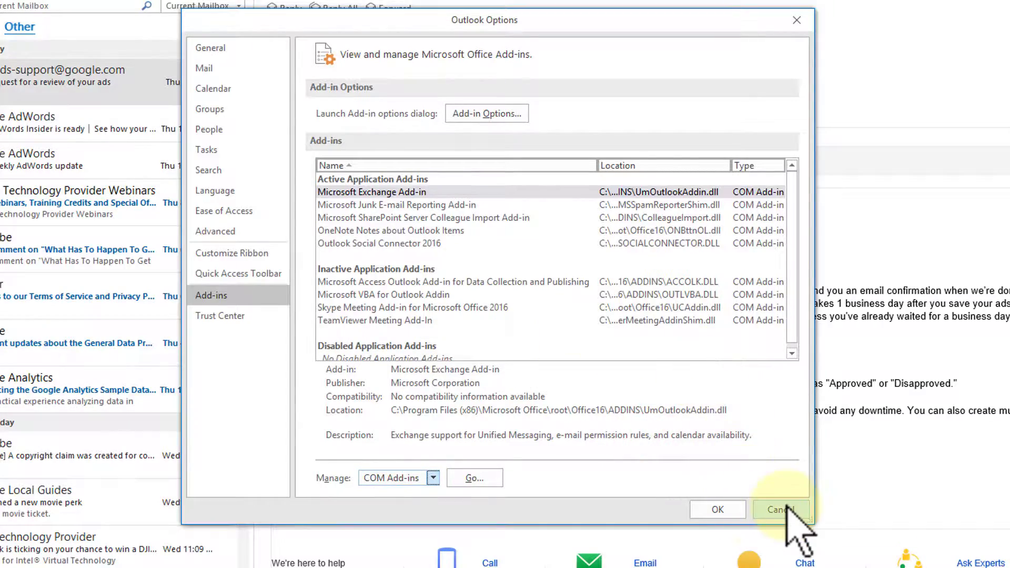
{"action": "left_click", "coordinate": [780, 510]}
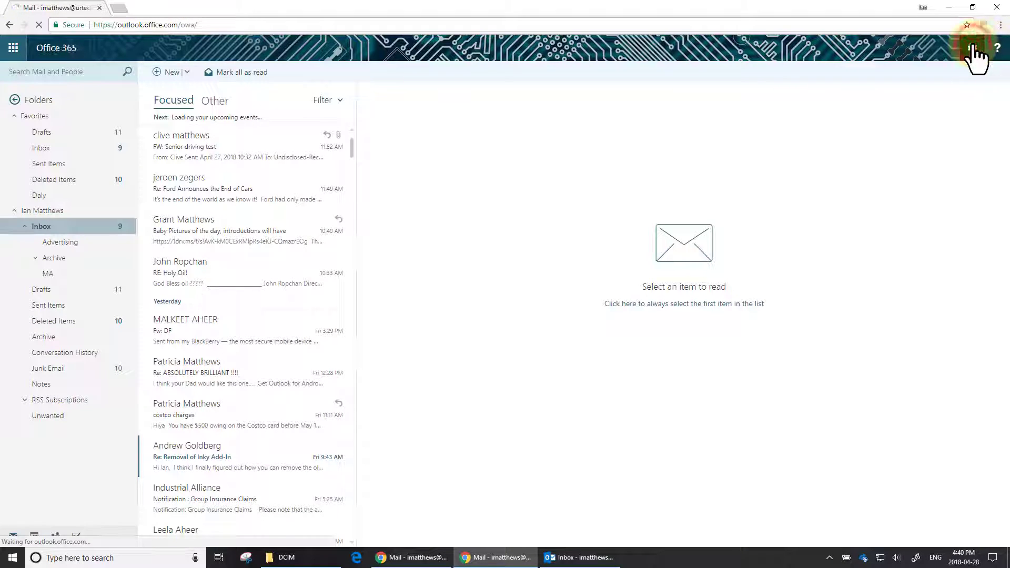
Step: From the web settings gear menu, go to the full Options page
{"action": "left_click", "coordinate": [976, 48]}
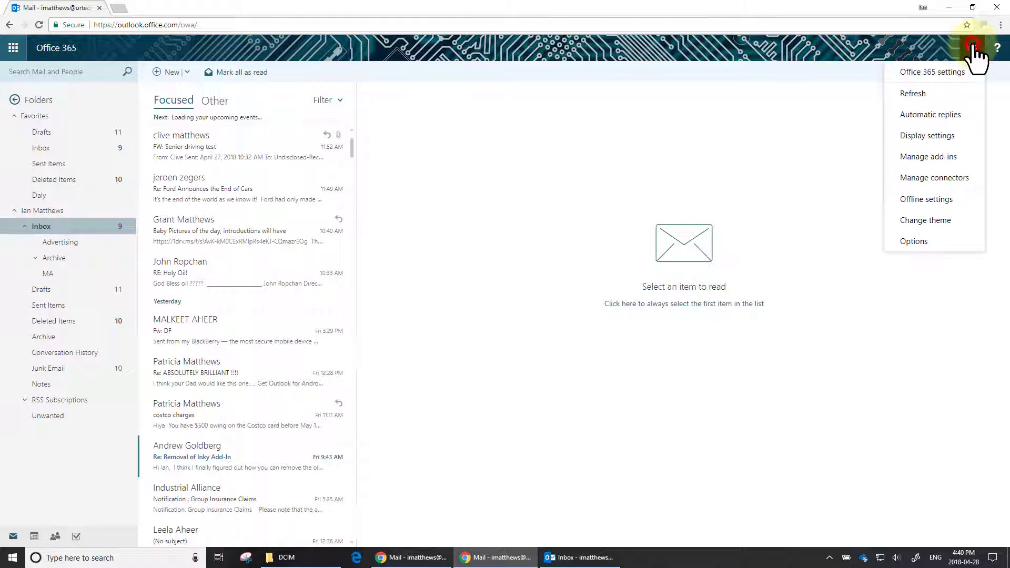
{"action": "mouse_move", "coordinate": [913, 241]}
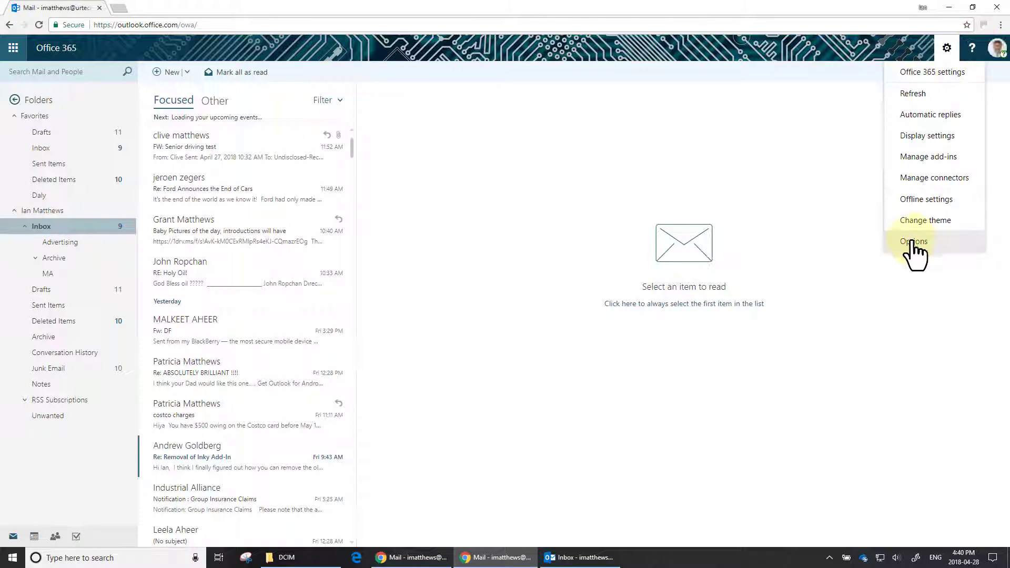
{"action": "left_click", "coordinate": [913, 241]}
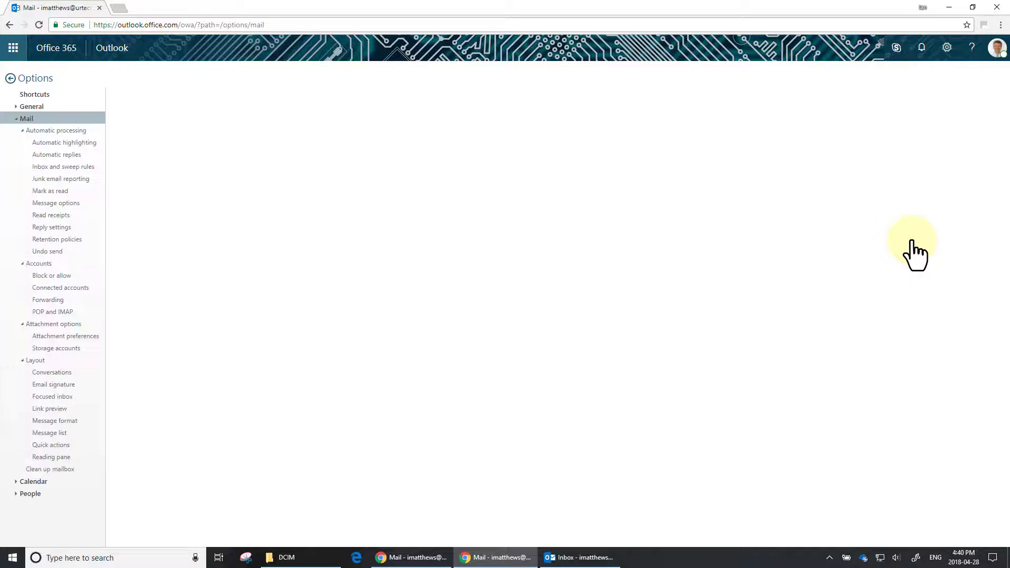
Step: Expand General and show Manage add-ins listing Inky Phish Fence, PhishPro Tracker and Skeptify
{"action": "left_click", "coordinate": [26, 119]}
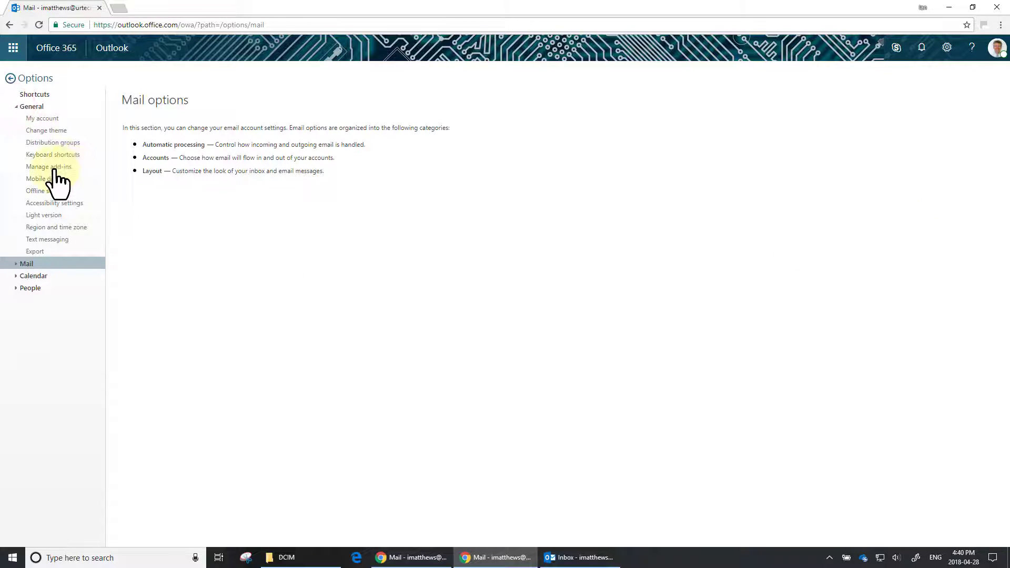
{"action": "left_click", "coordinate": [48, 167]}
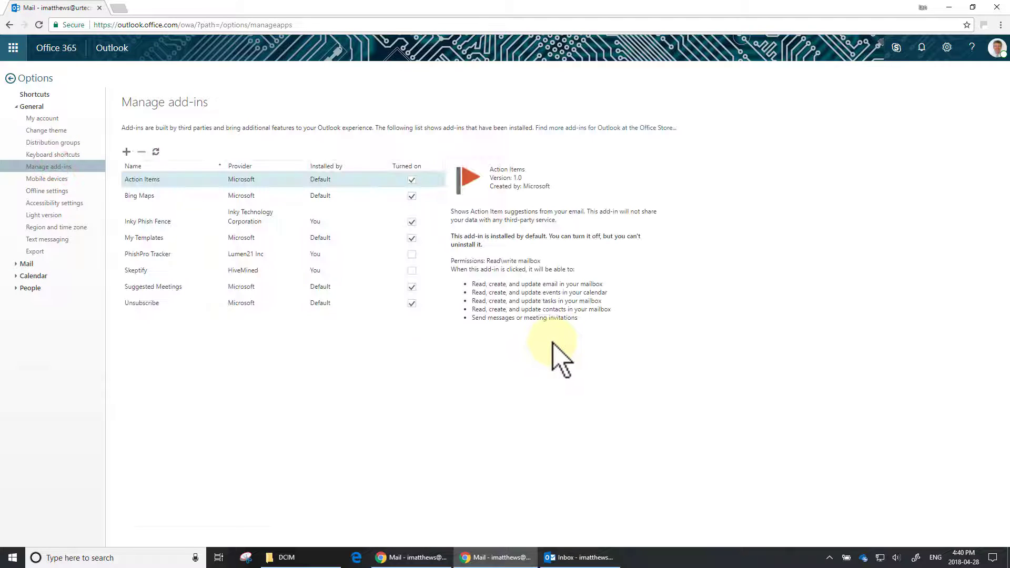
{"action": "mouse_move", "coordinate": [56, 47]}
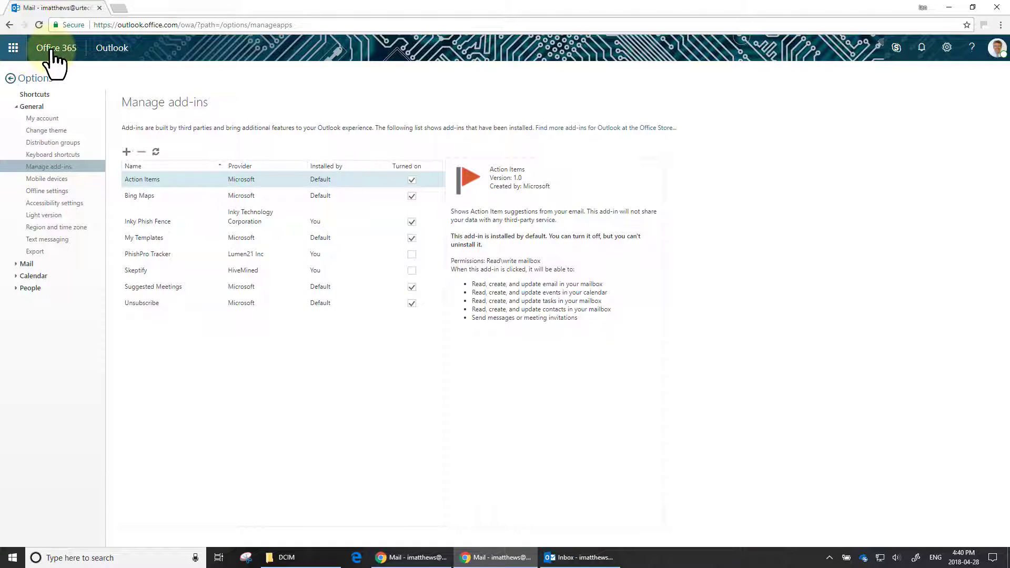
{"action": "mouse_move", "coordinate": [921, 47]}
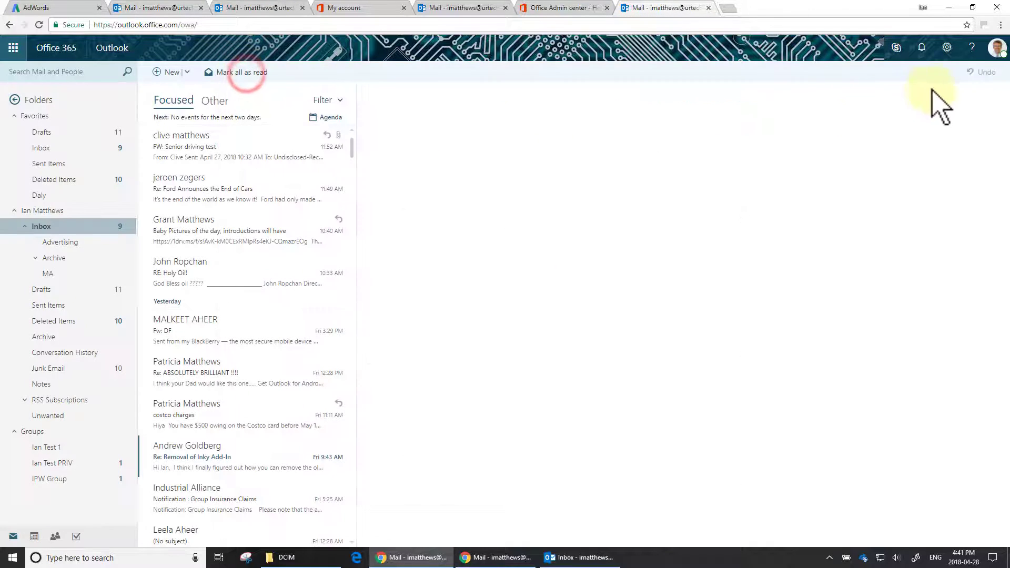
{"action": "left_click", "coordinate": [947, 47]}
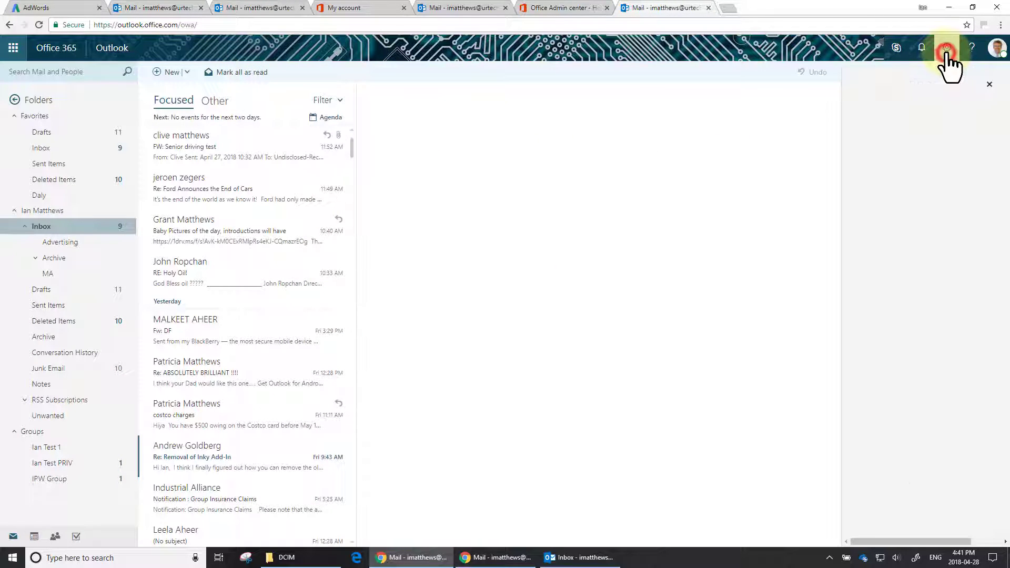
{"action": "left_click", "coordinate": [947, 47]}
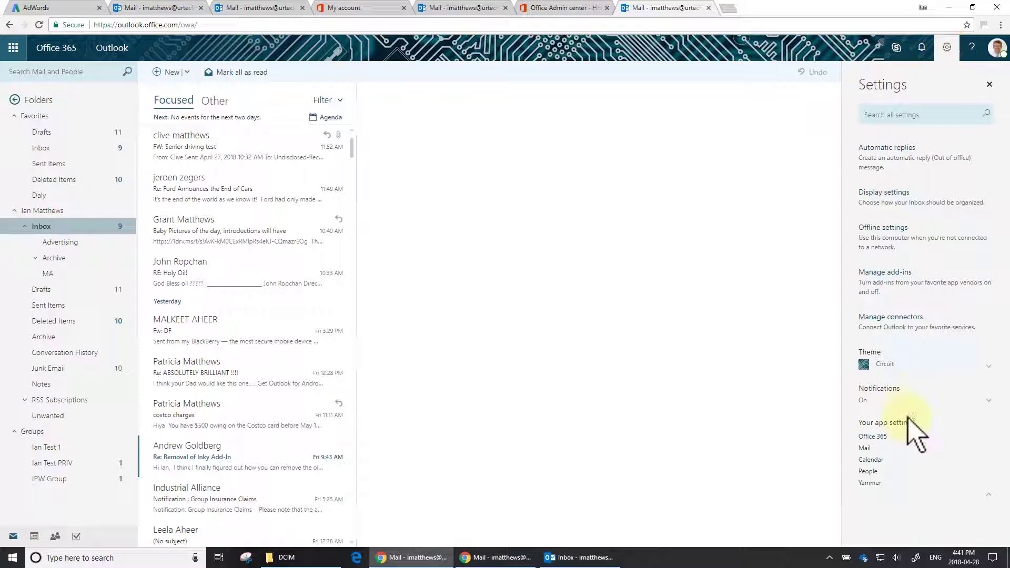
{"action": "mouse_move", "coordinate": [908, 450]}
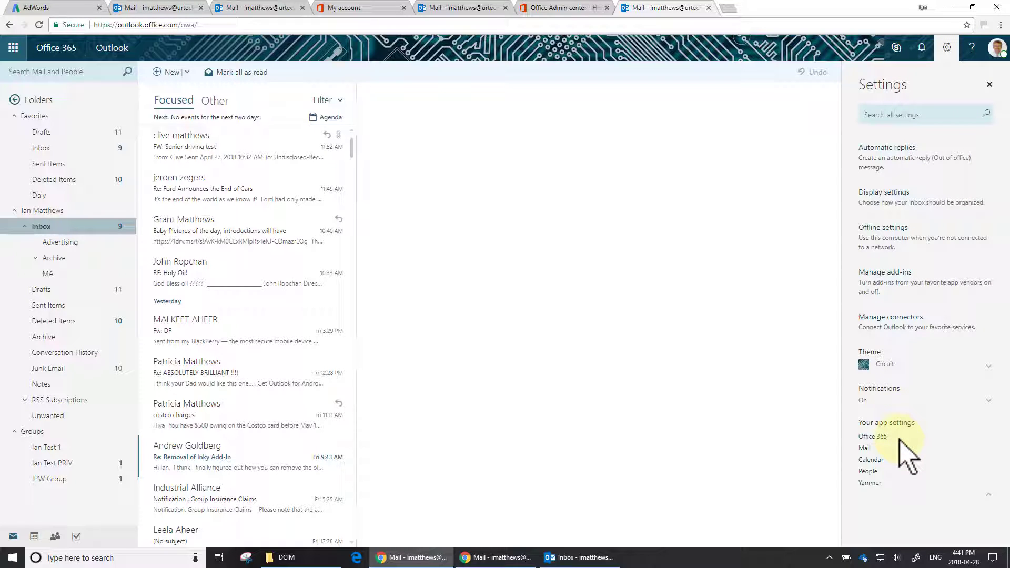
{"action": "mouse_move", "coordinate": [944, 245]}
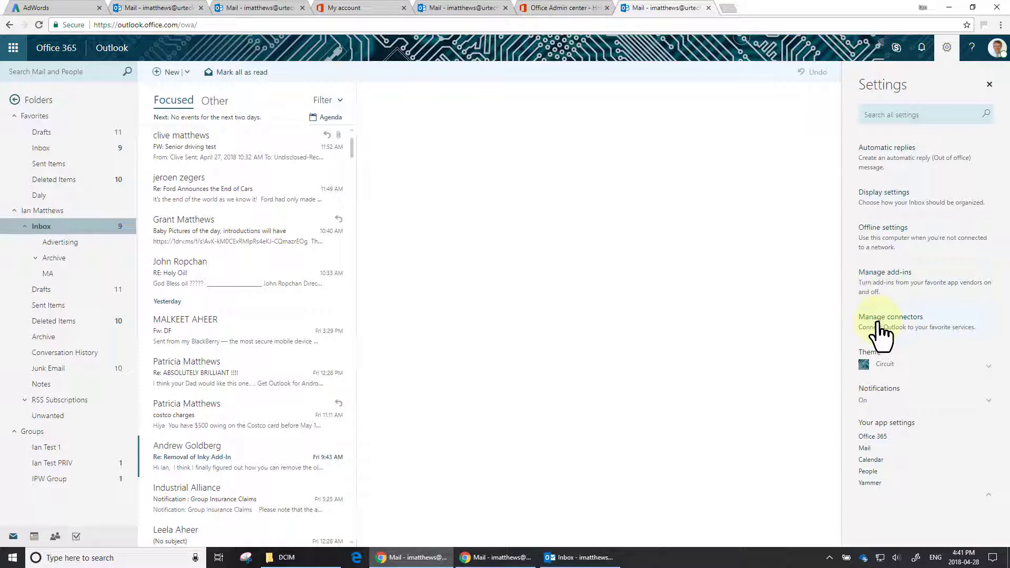
{"action": "mouse_move", "coordinate": [882, 284]}
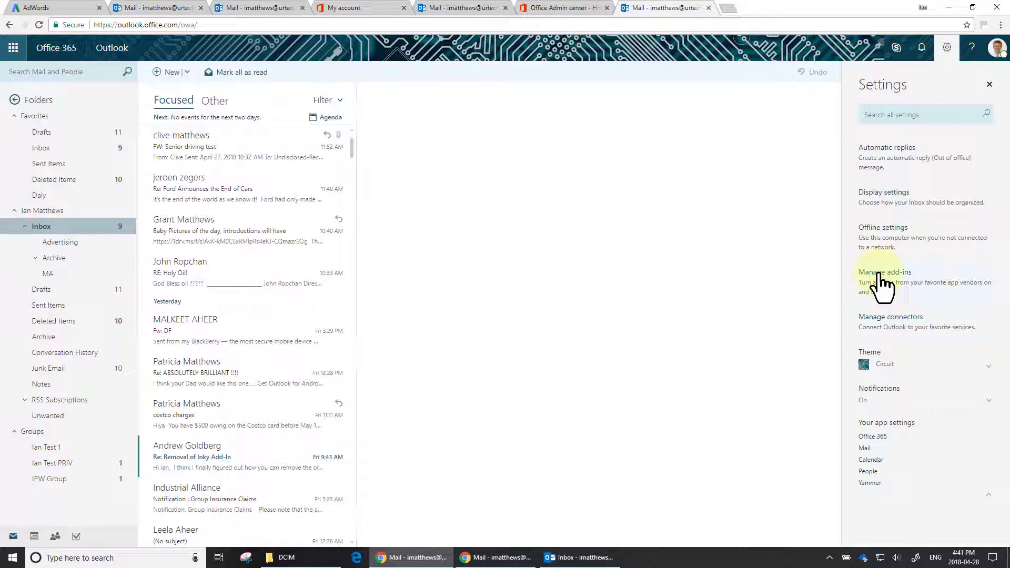
{"action": "left_click", "coordinate": [886, 272]}
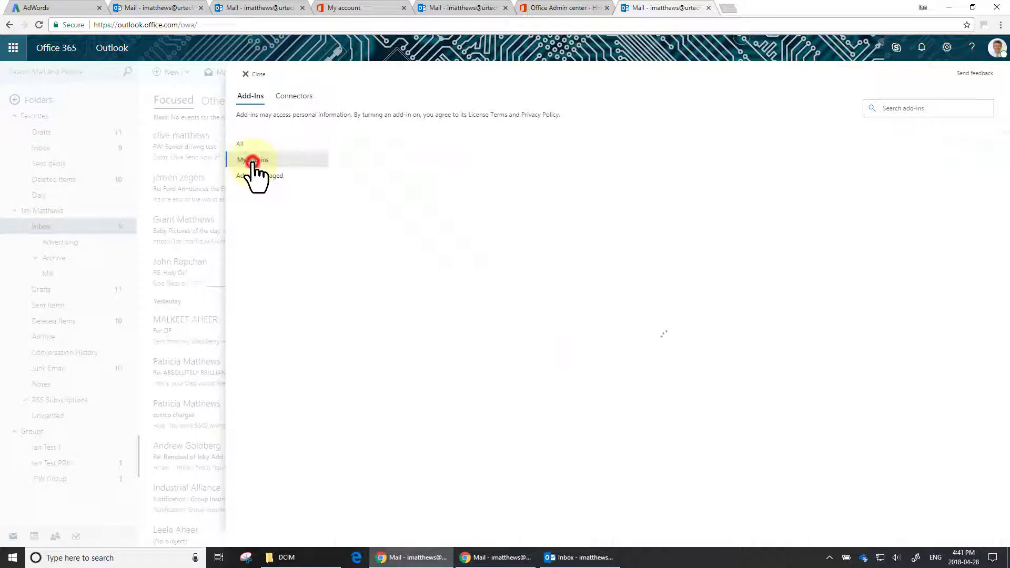
{"action": "left_click", "coordinate": [253, 160]}
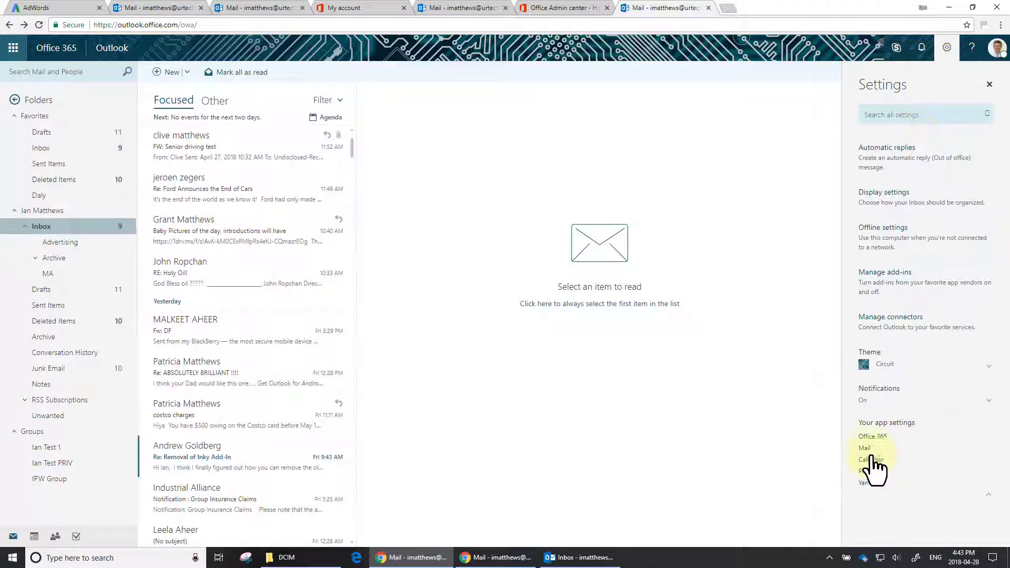
Step: Return to Mail options, expand General and load the Manage add-ins list again
{"action": "left_click", "coordinate": [865, 448]}
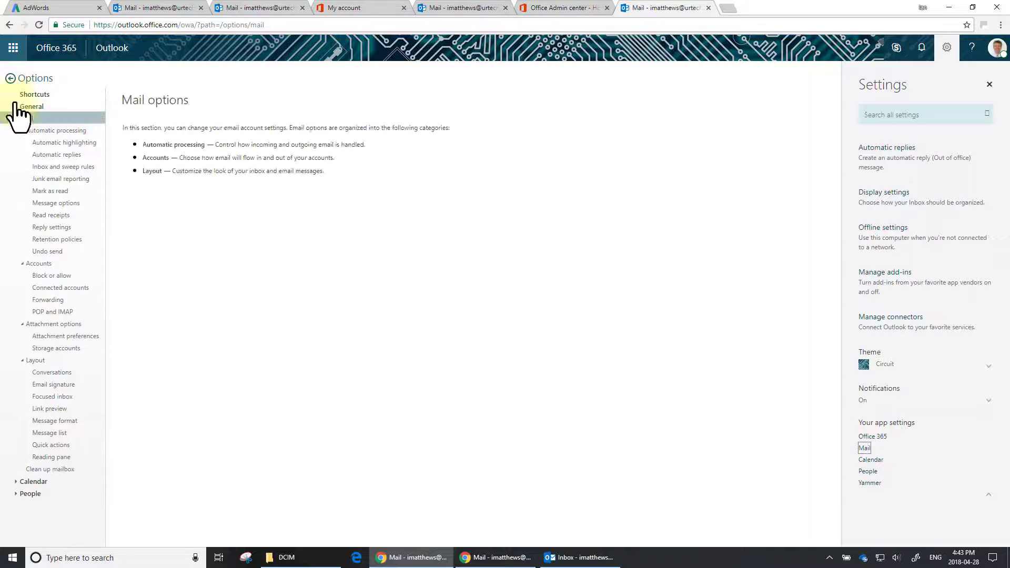
{"action": "left_click", "coordinate": [31, 107]}
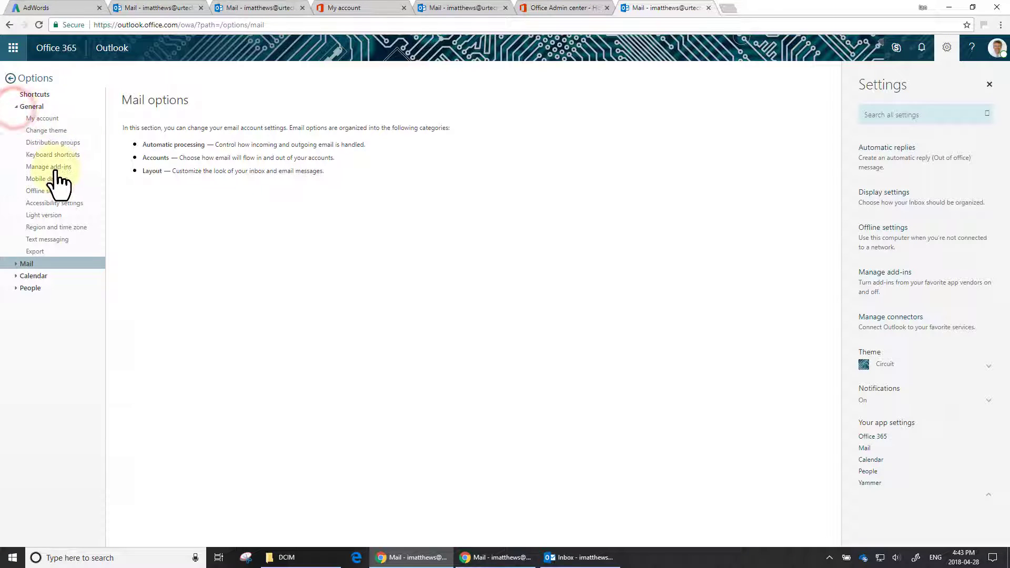
{"action": "left_click", "coordinate": [48, 166]}
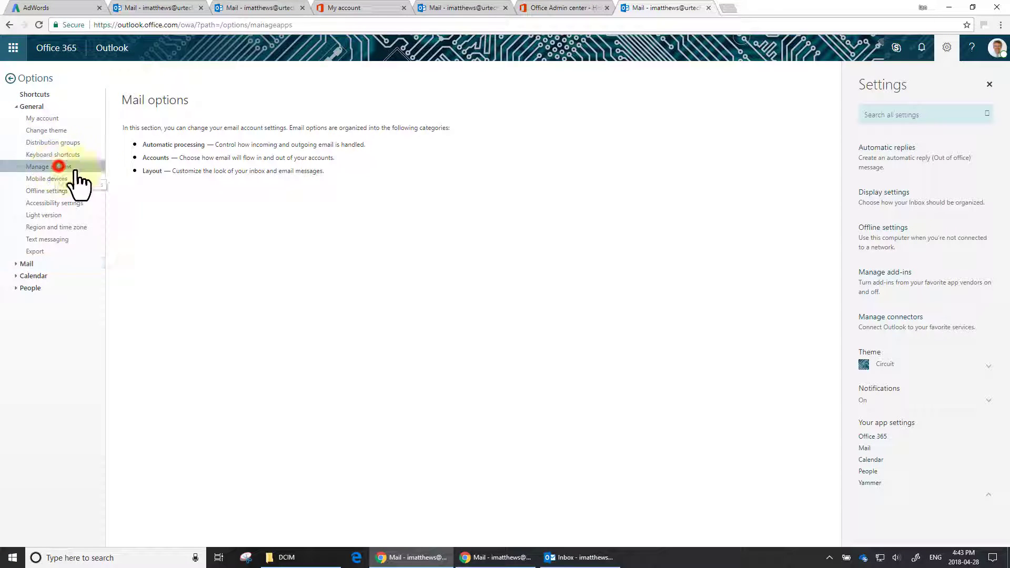
{"action": "left_click", "coordinate": [47, 166]}
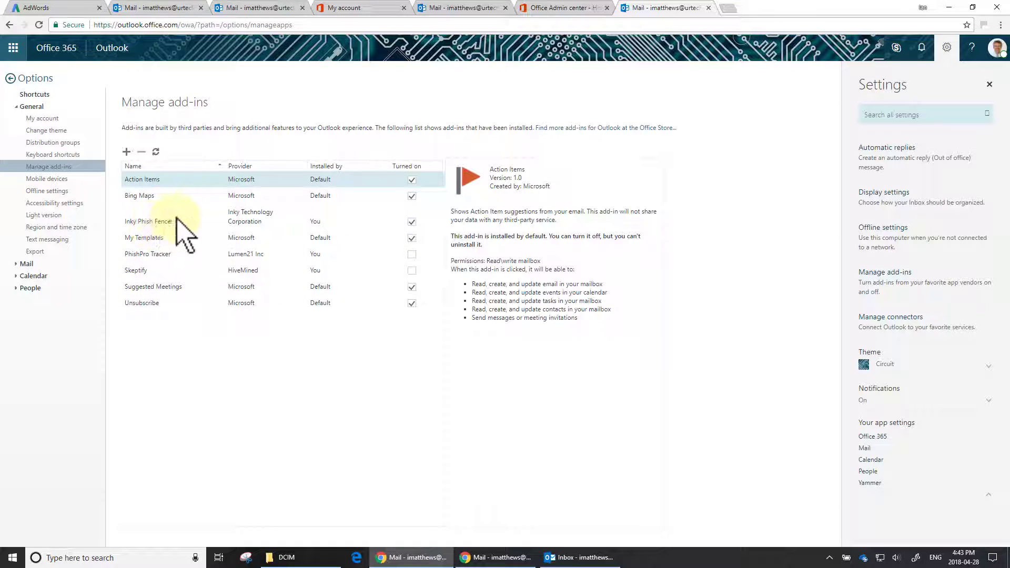
Step: Uninstall the Inky Phish Fence add-in and confirm its removal
{"action": "left_click", "coordinate": [412, 221]}
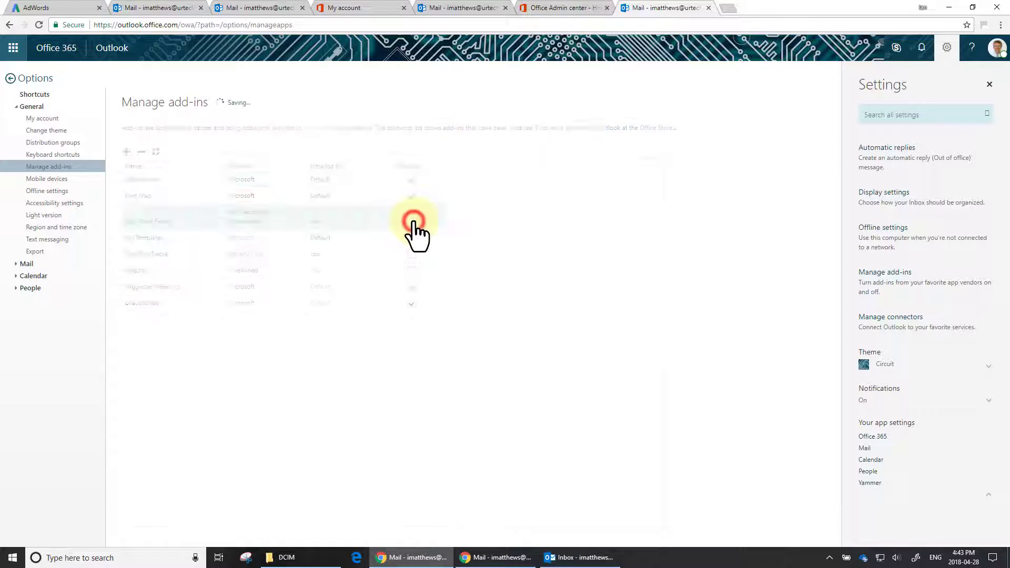
{"action": "left_click", "coordinate": [411, 221]}
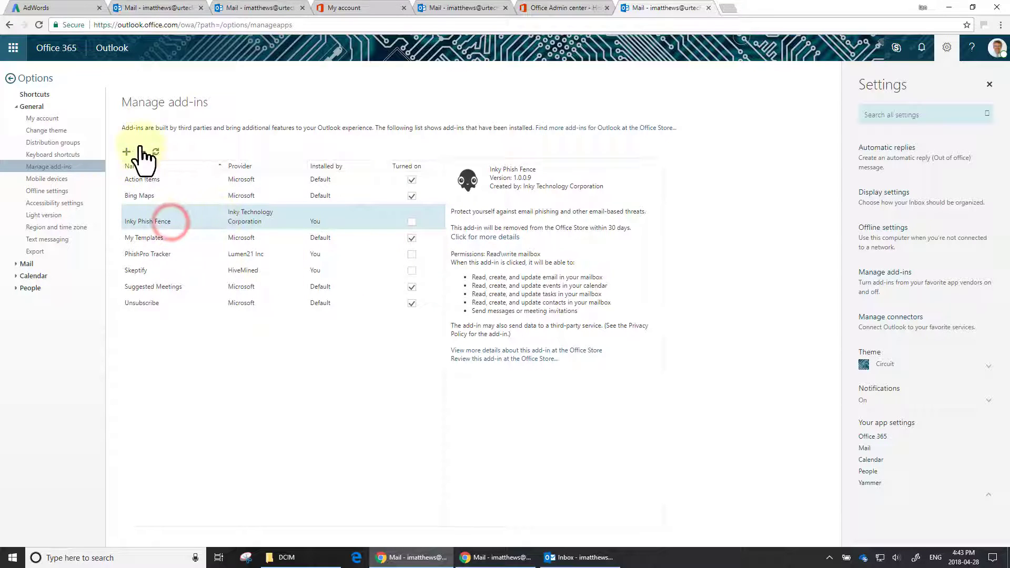
{"action": "left_click", "coordinate": [141, 152]}
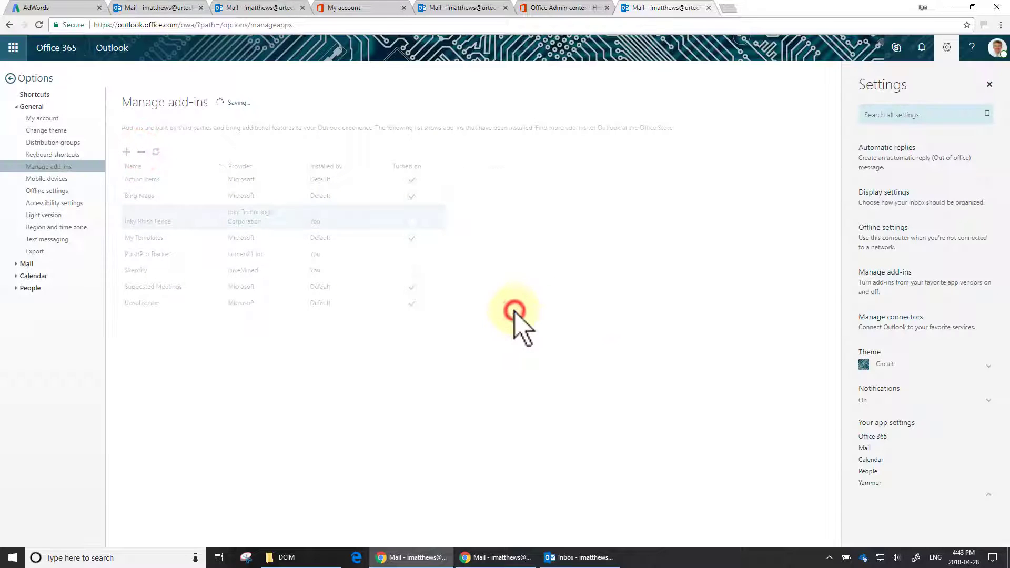
{"action": "left_click", "coordinate": [144, 212]}
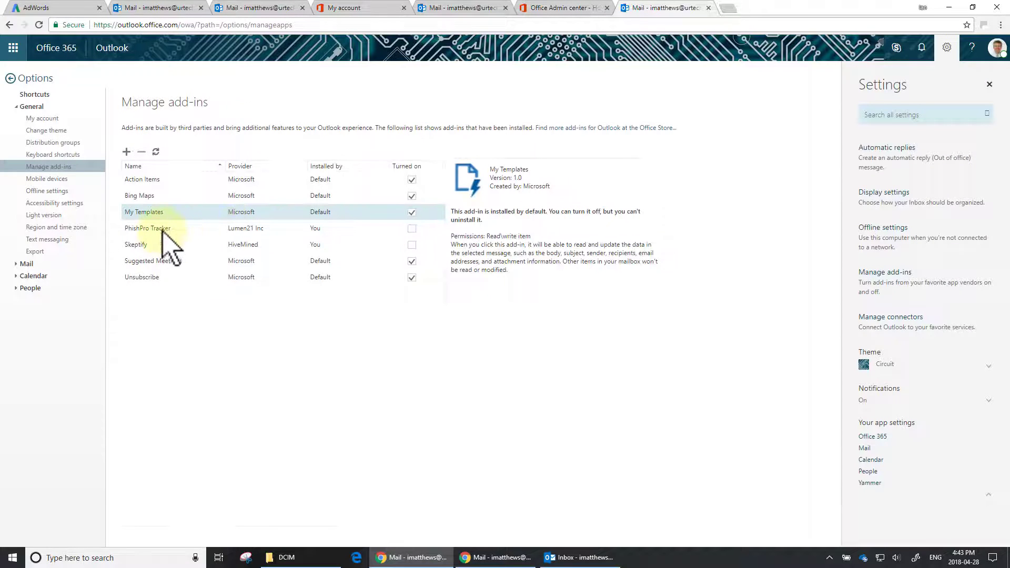
Step: Uninstall PhishPro Tracker and Skeptify, confirming each, leaving only Microsoft defaults
{"action": "left_click", "coordinate": [147, 228]}
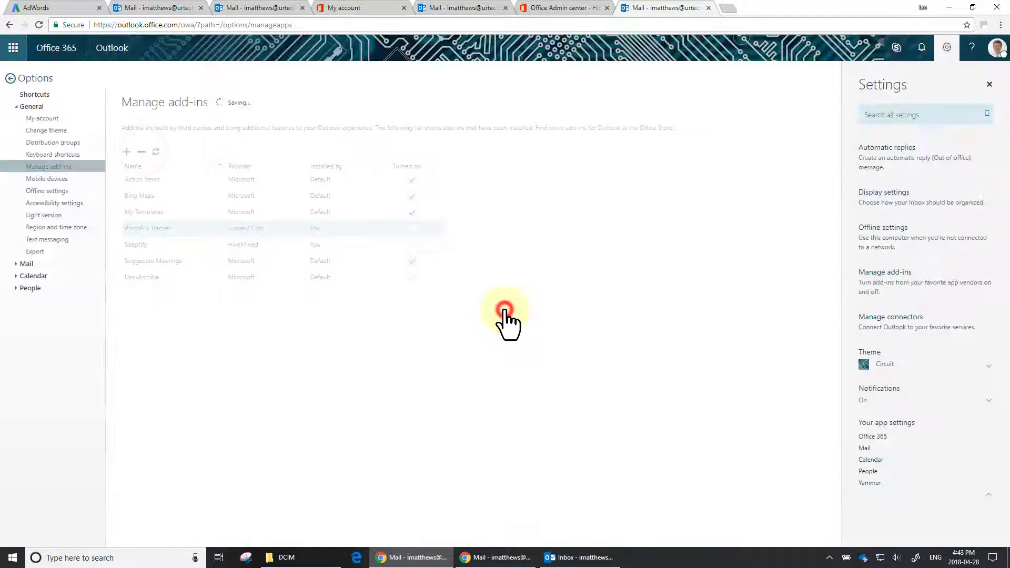
{"action": "left_click", "coordinate": [135, 228]}
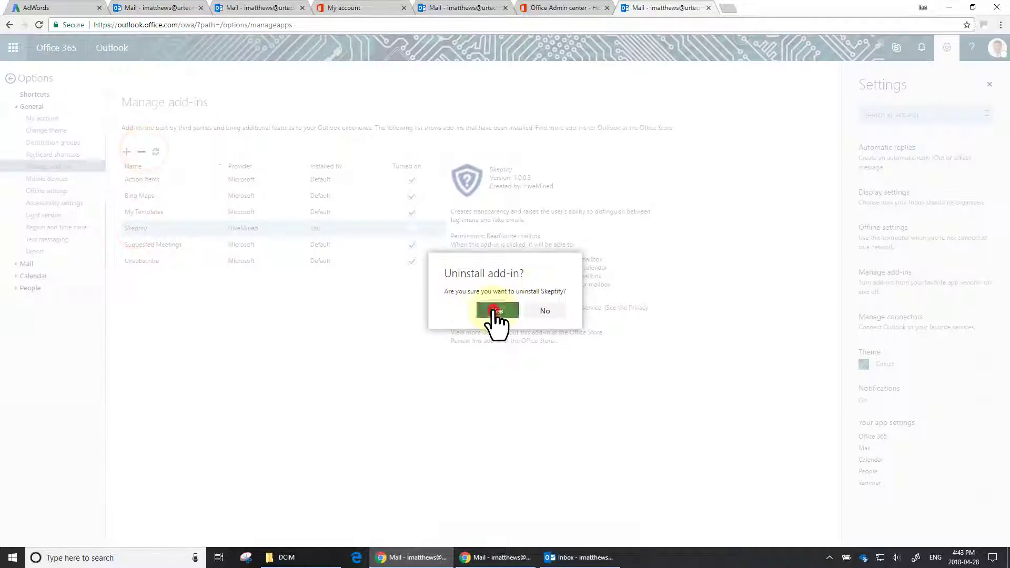
{"action": "left_click", "coordinate": [496, 311]}
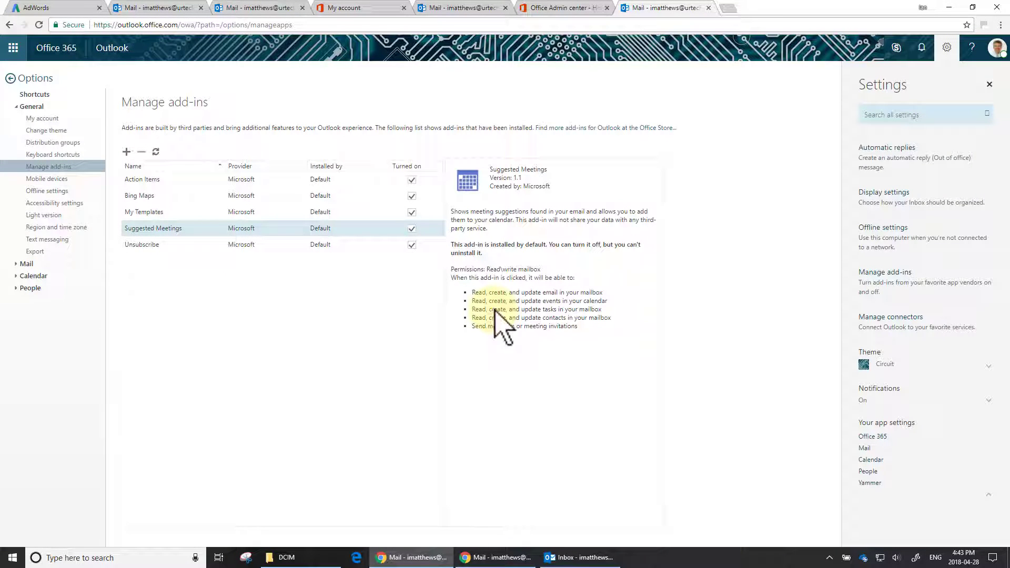
{"action": "left_click", "coordinate": [577, 557]}
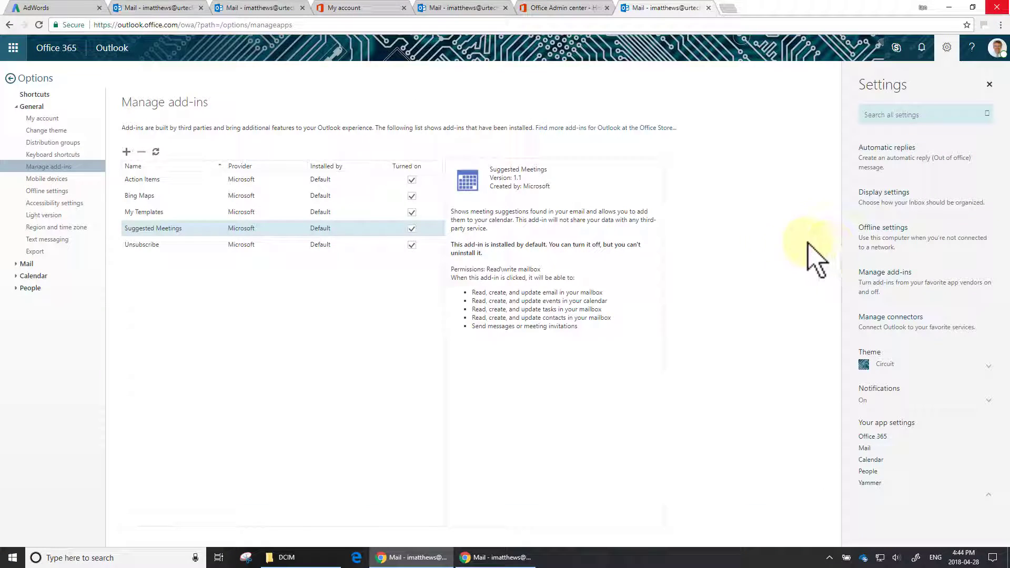
{"action": "mouse_move", "coordinate": [692, 290]}
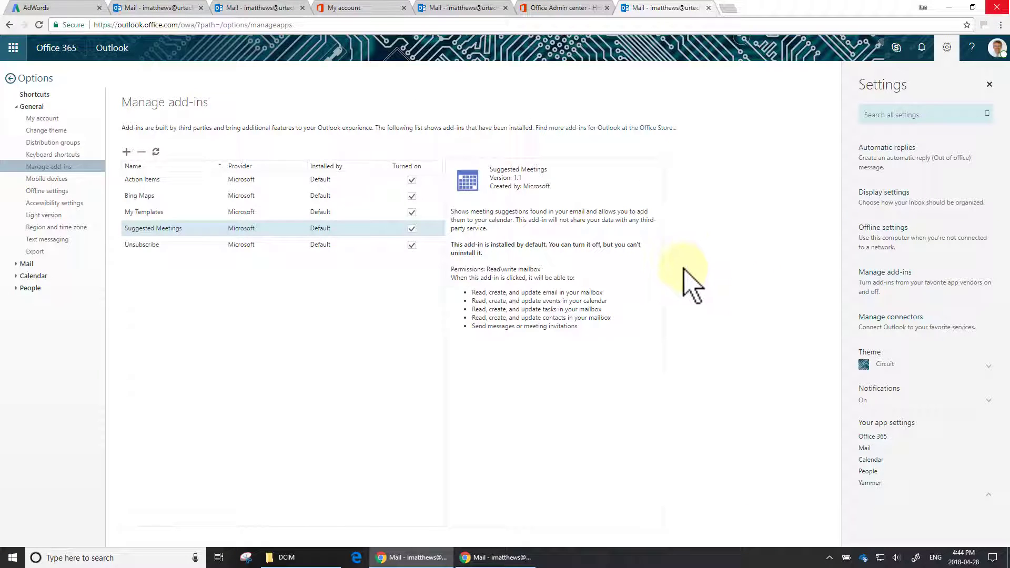
{"action": "mouse_move", "coordinate": [332, 415]}
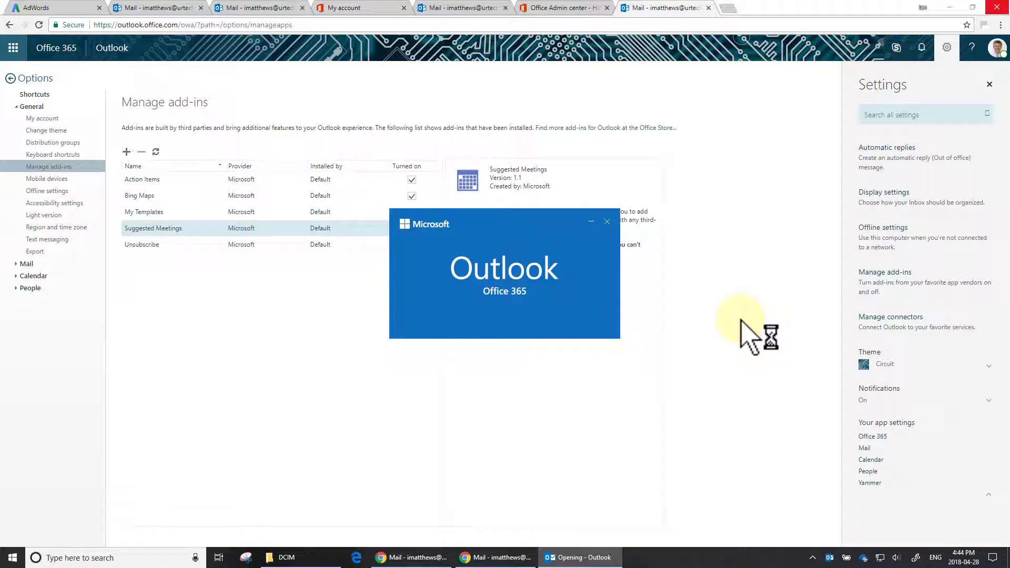
Step: Relaunch desktop Outlook from the taskbar and let the inbox load
{"action": "left_click", "coordinate": [579, 557]}
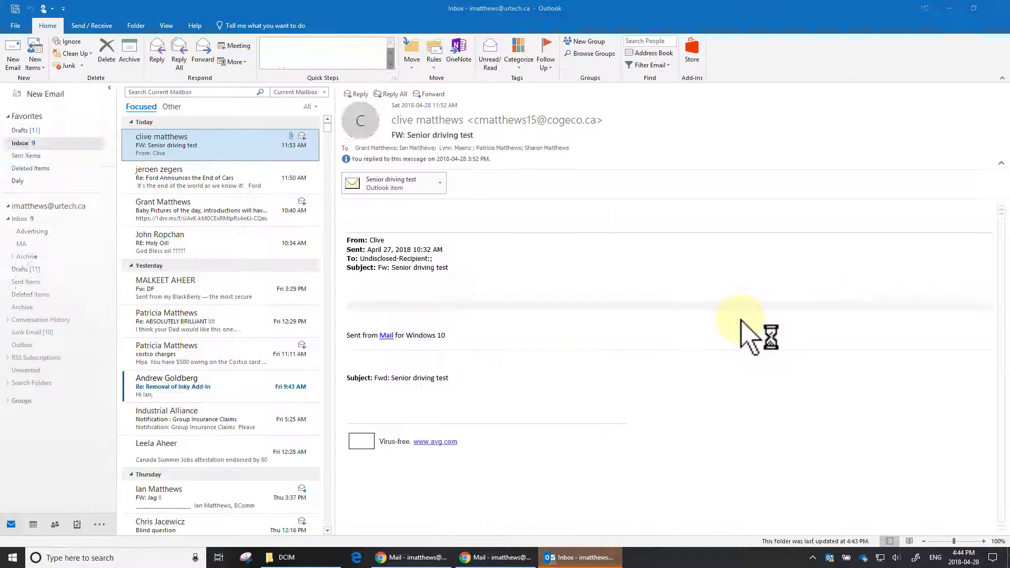